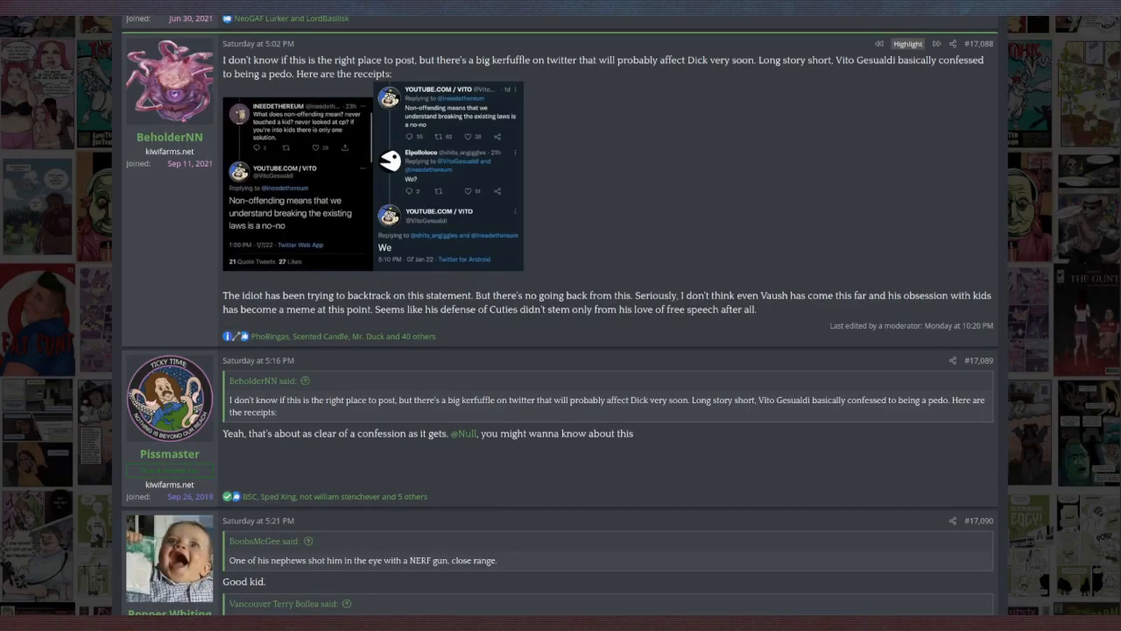
pyautogui.moveTo(168, 137)
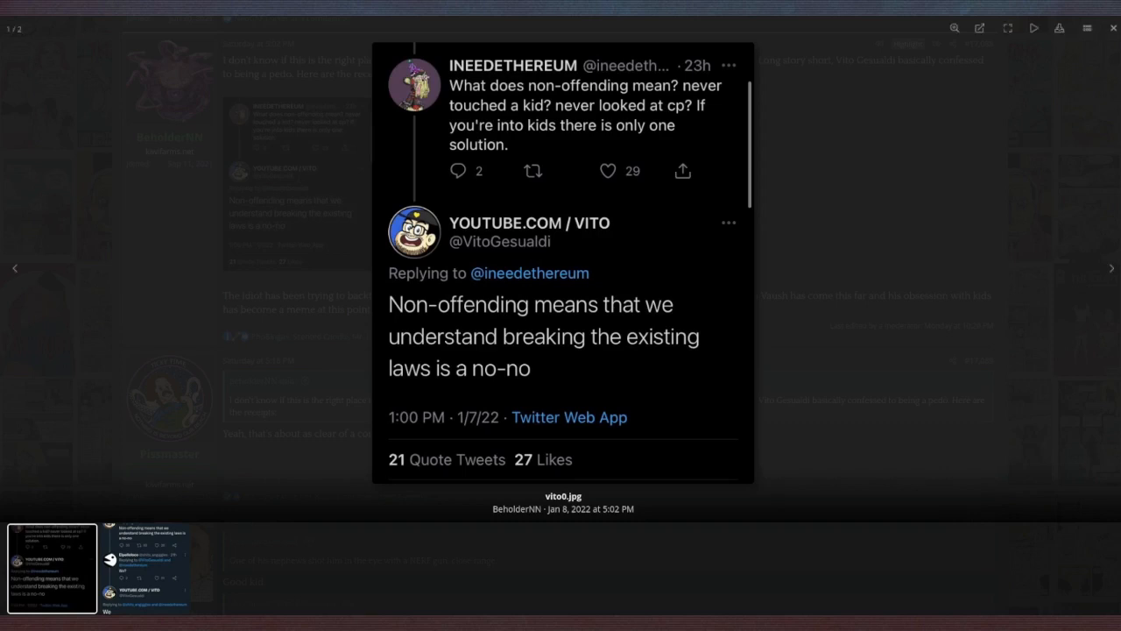
# Step: Close the enlarged tweet screenshot and return to the Vito Gesualdi thread post
pyautogui.click(1111, 268)
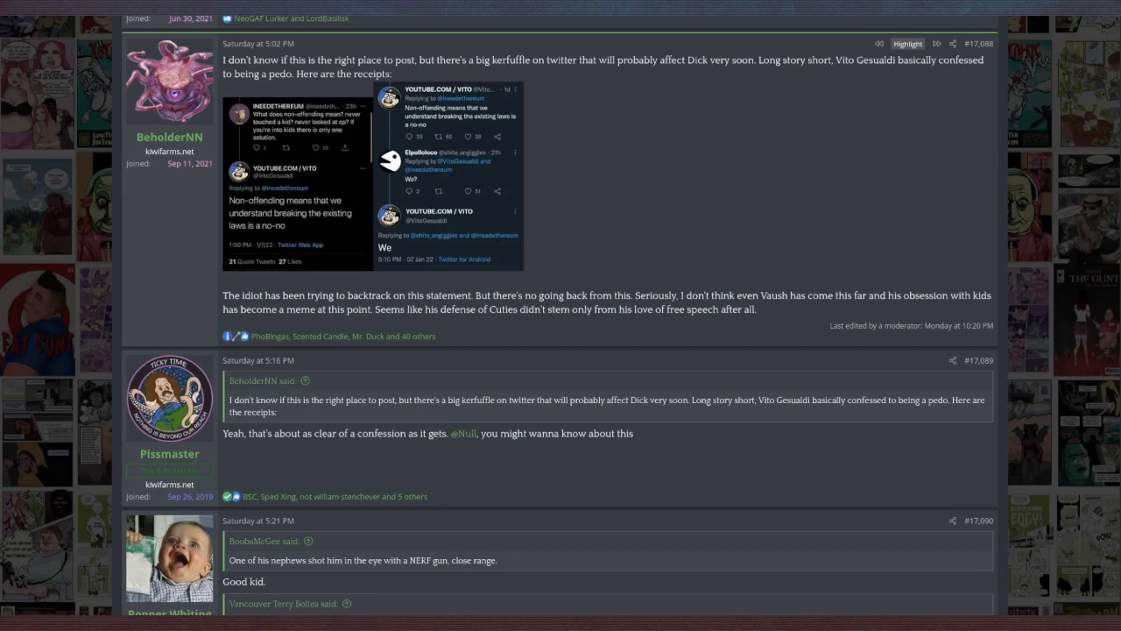
# Step: Move down the thread to the later replies containing attached chat screenshots
pyautogui.scroll(-3)
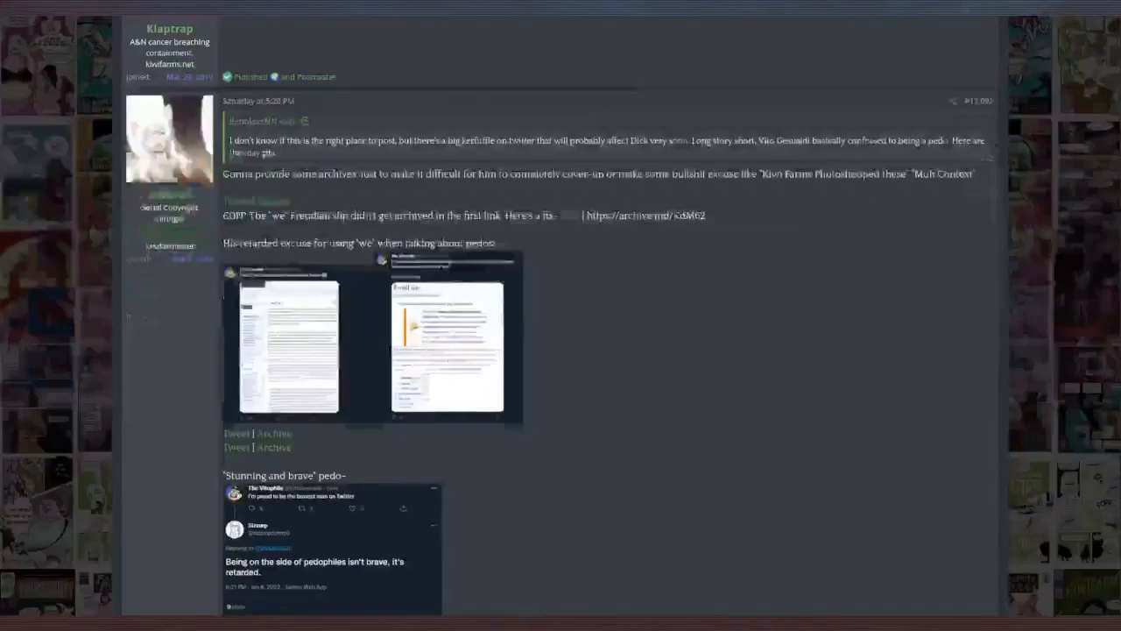
pyautogui.scroll(-3)
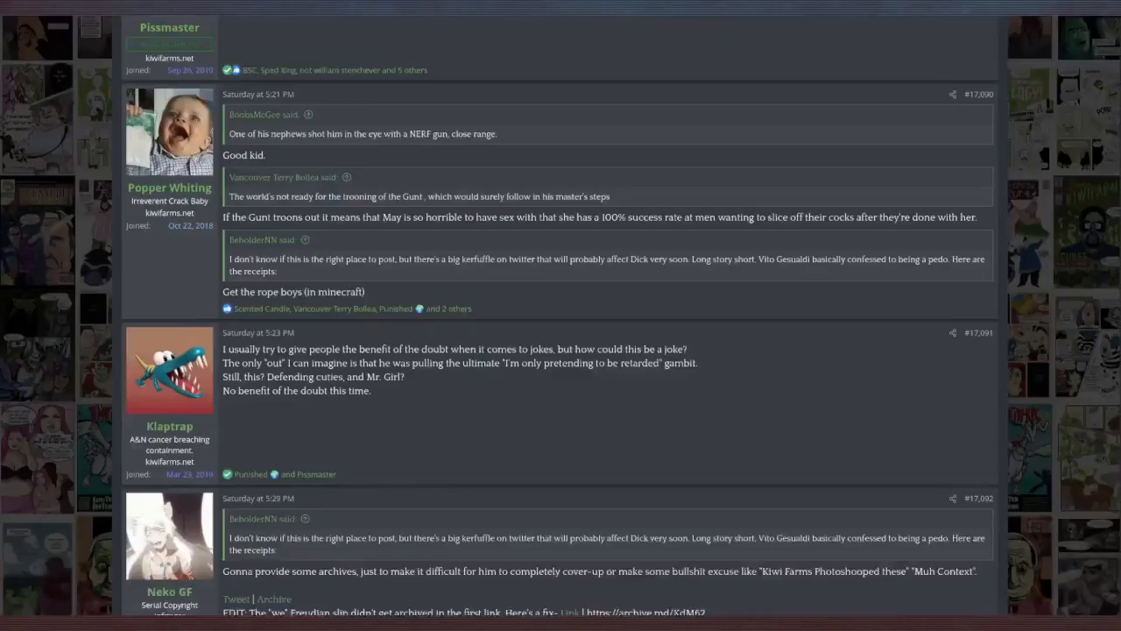
pyautogui.scroll(-3)
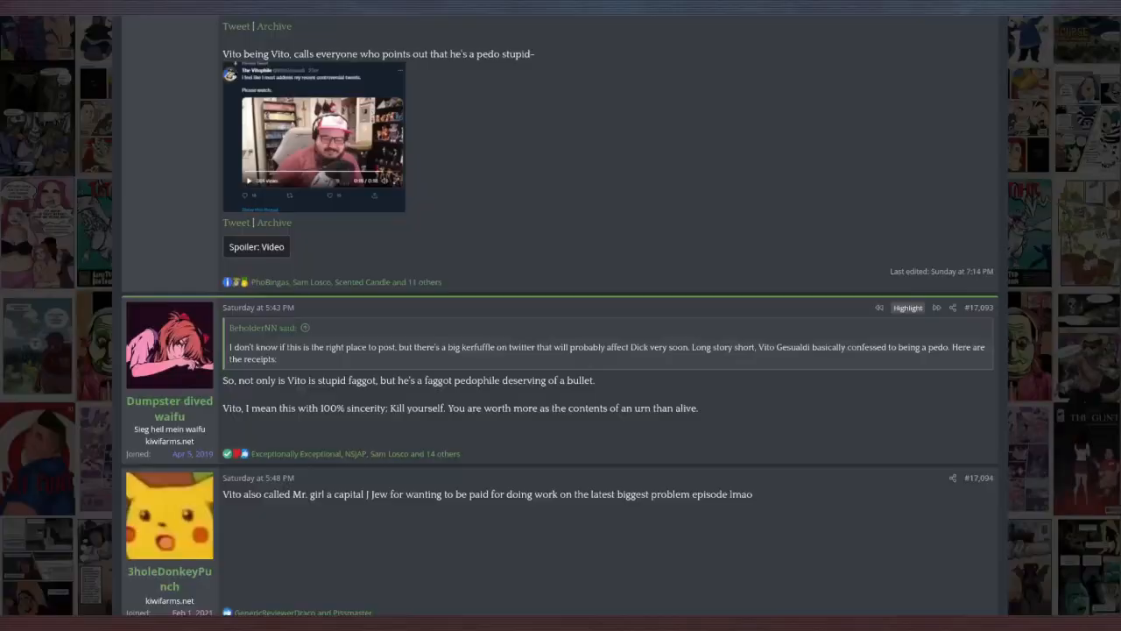
pyautogui.scroll(-3)
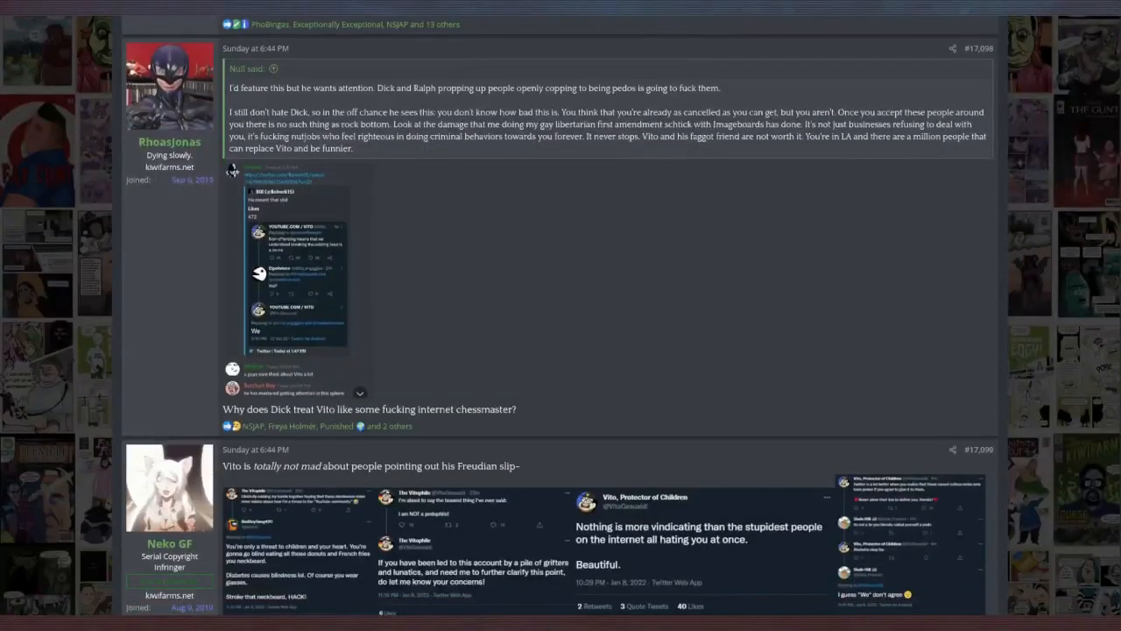
pyautogui.scroll(-3)
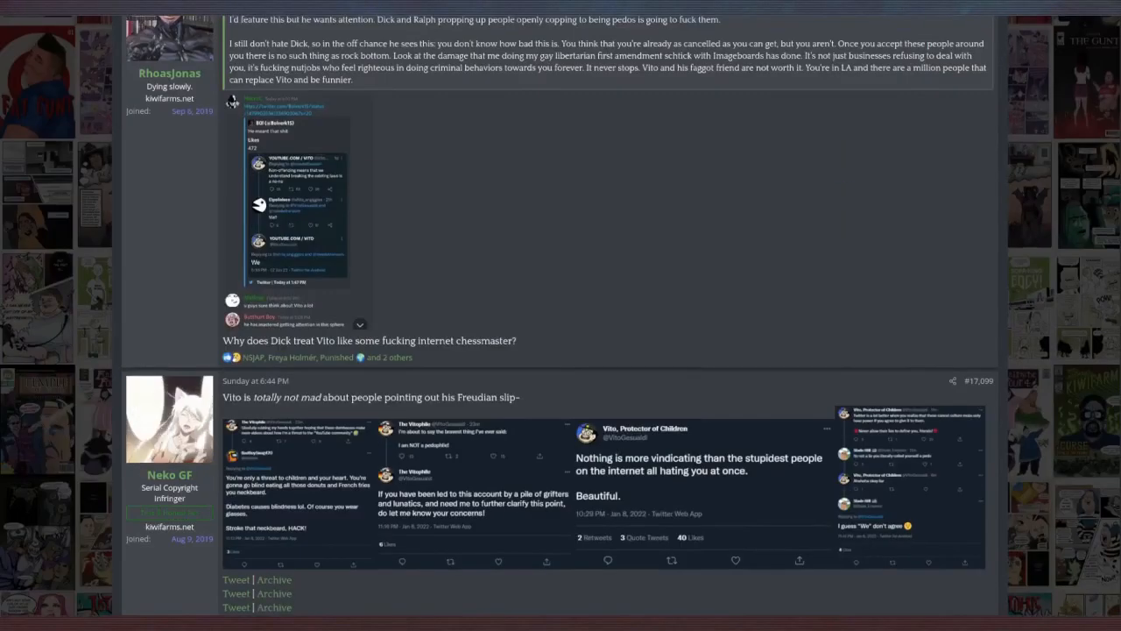
# Step: View the attached Discord chat screenshot about Vito at full size, then return to the replies
pyautogui.click(298, 201)
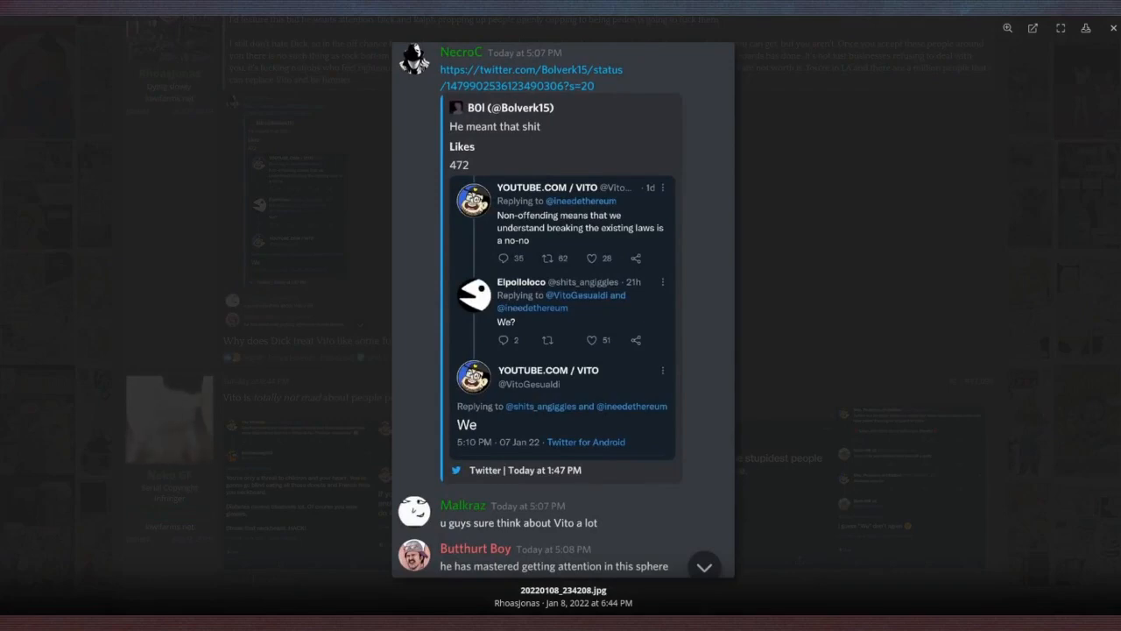
pyautogui.click(1113, 28)
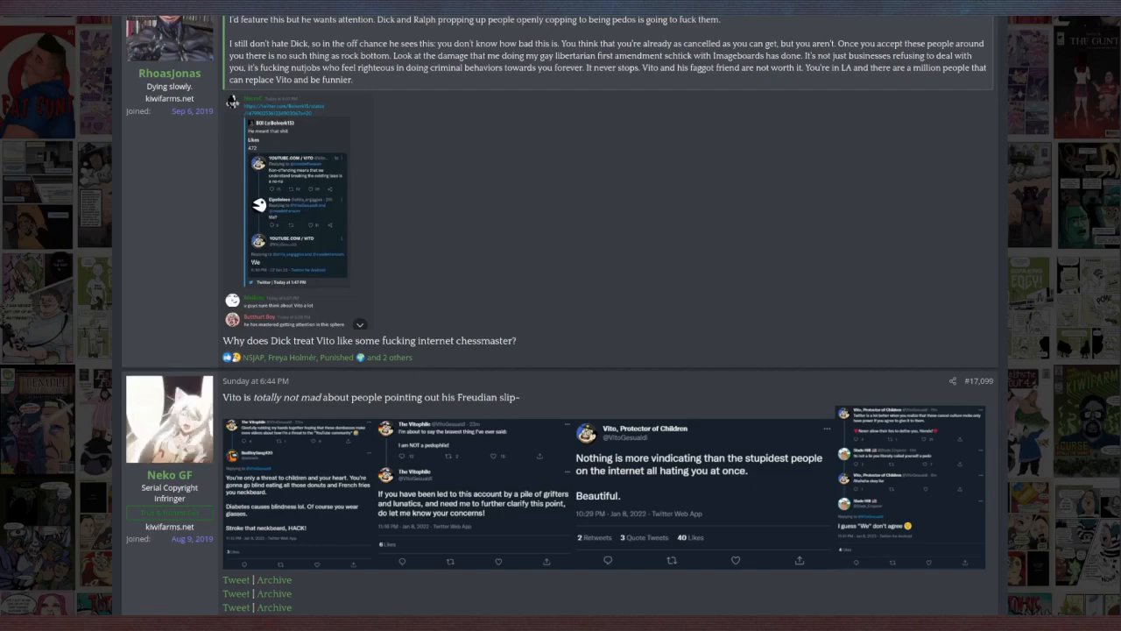
pyautogui.scroll(-3)
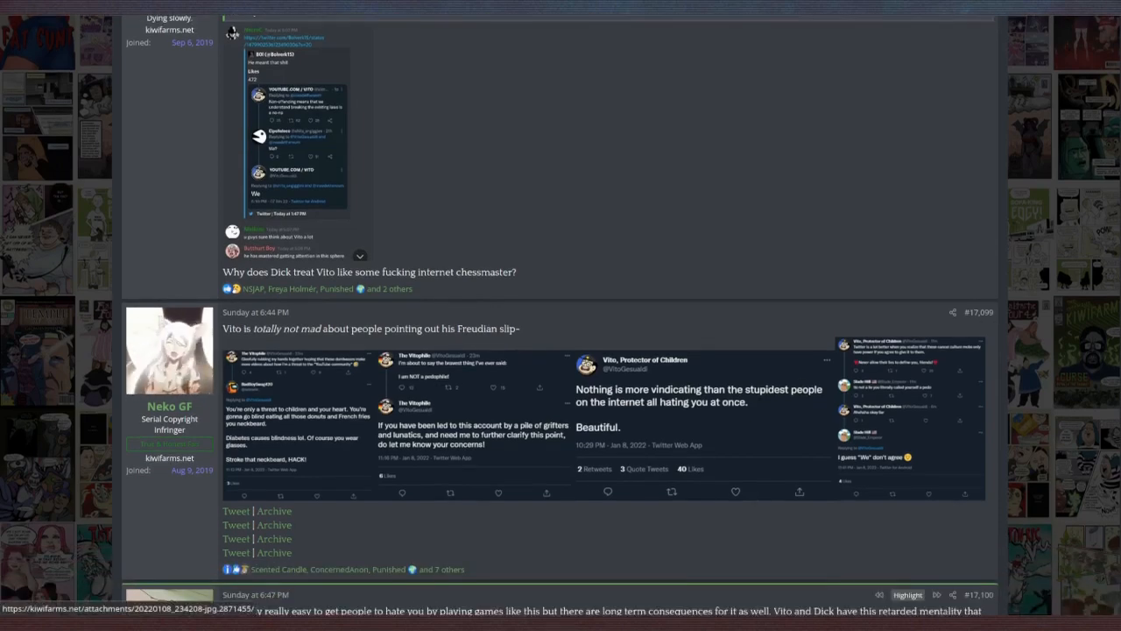
# Step: Glance at the chat screenshot full-size again, then continue down to the tweet screenshot replies
pyautogui.click(295, 131)
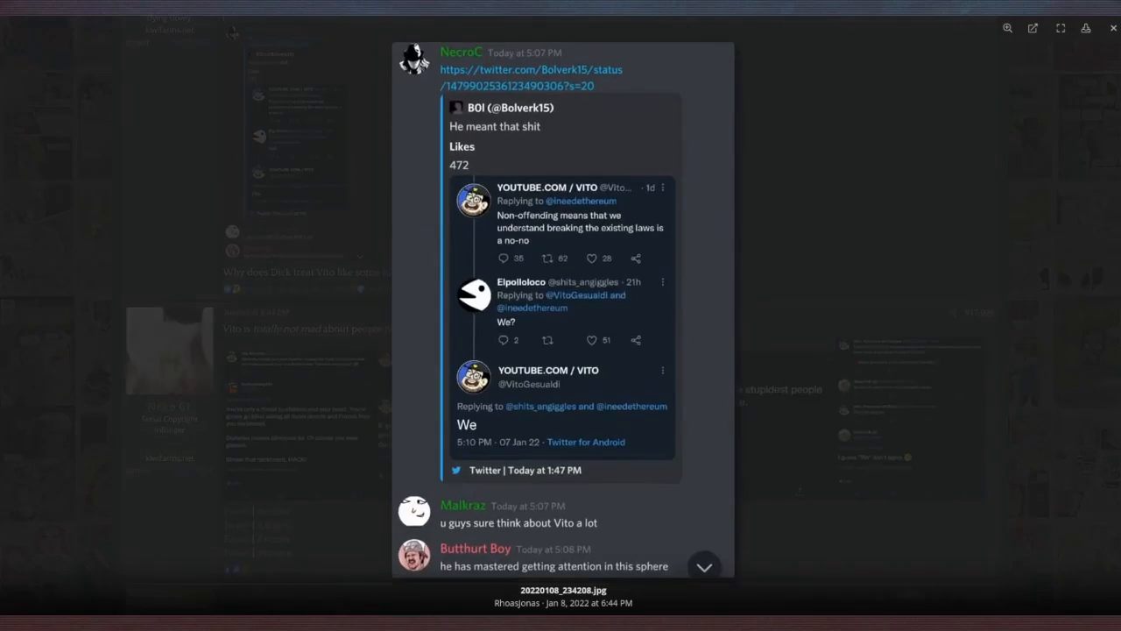
pyautogui.click(1112, 29)
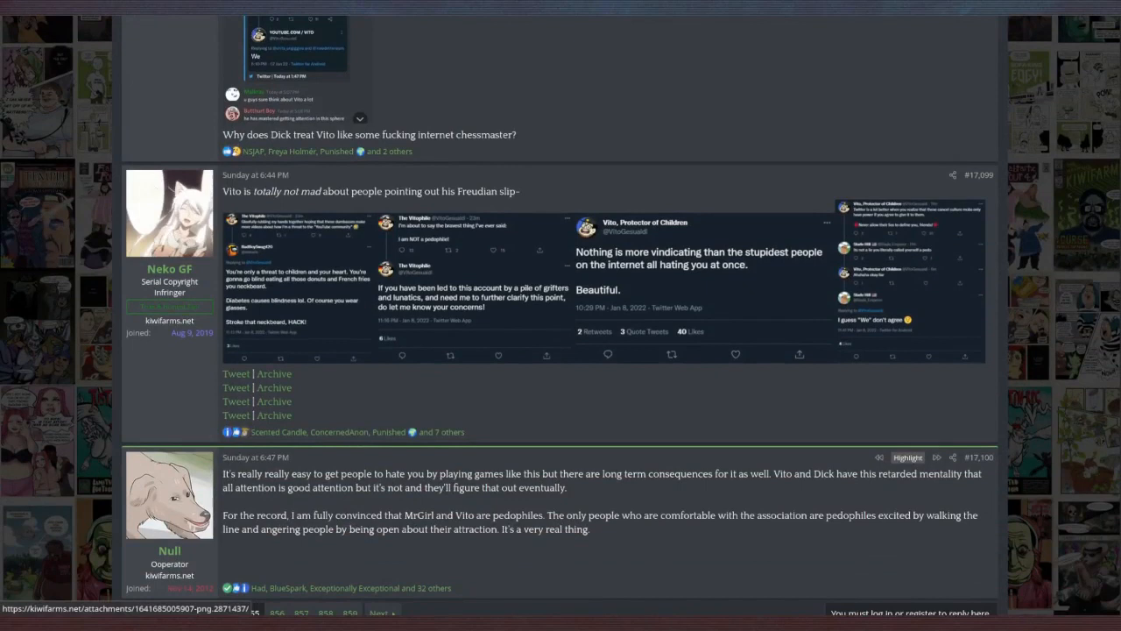
pyautogui.scroll(-3)
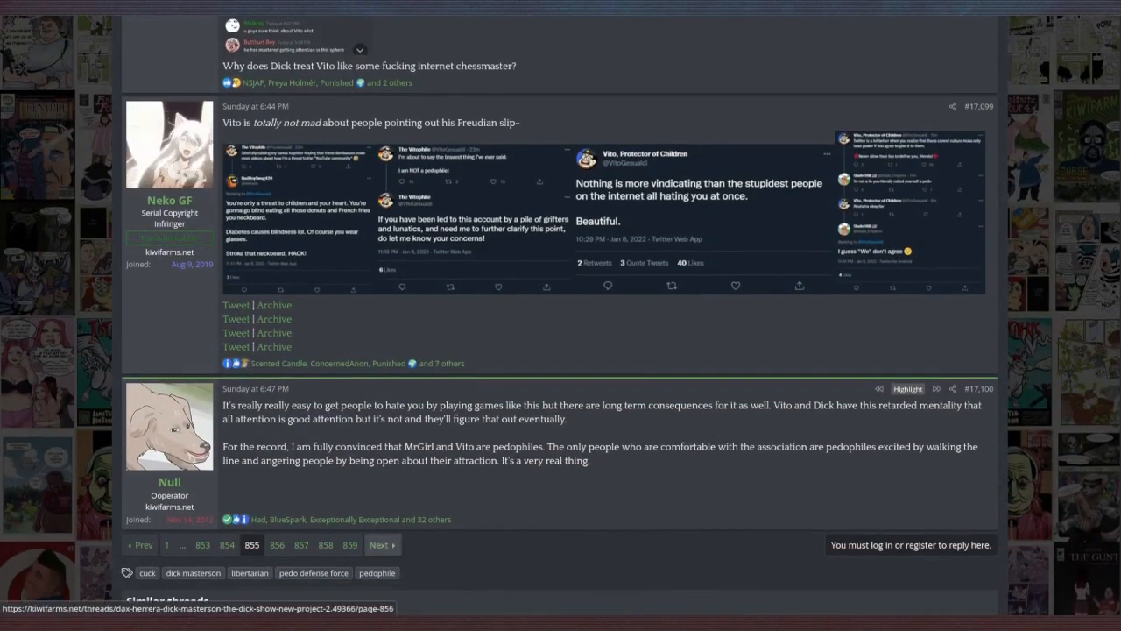
pyautogui.scroll(-3)
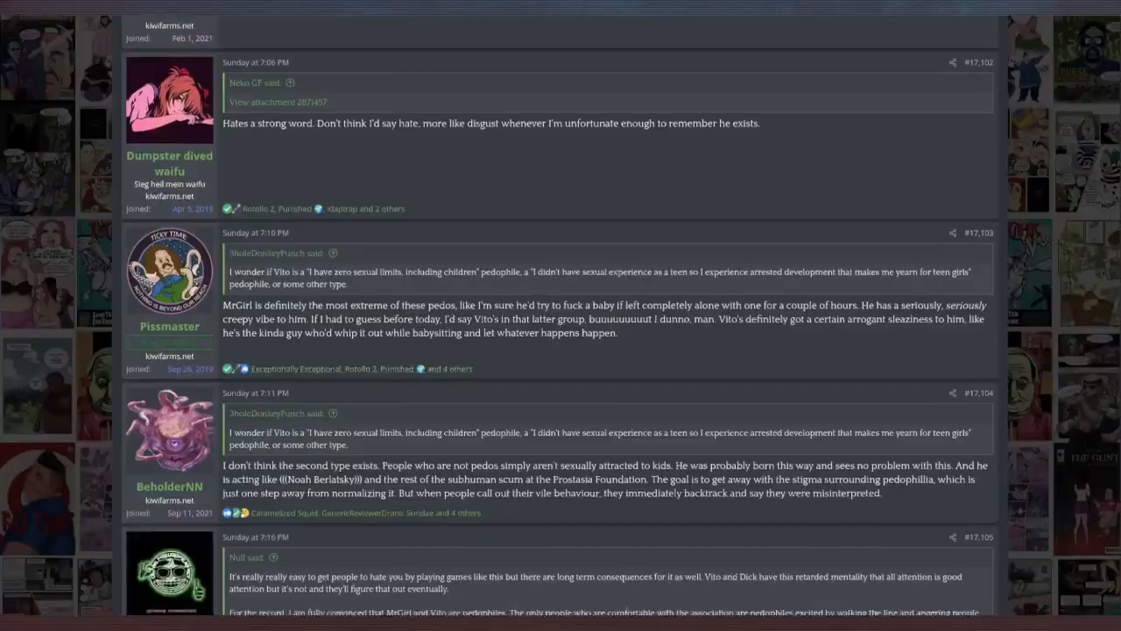
pyautogui.scroll(-3)
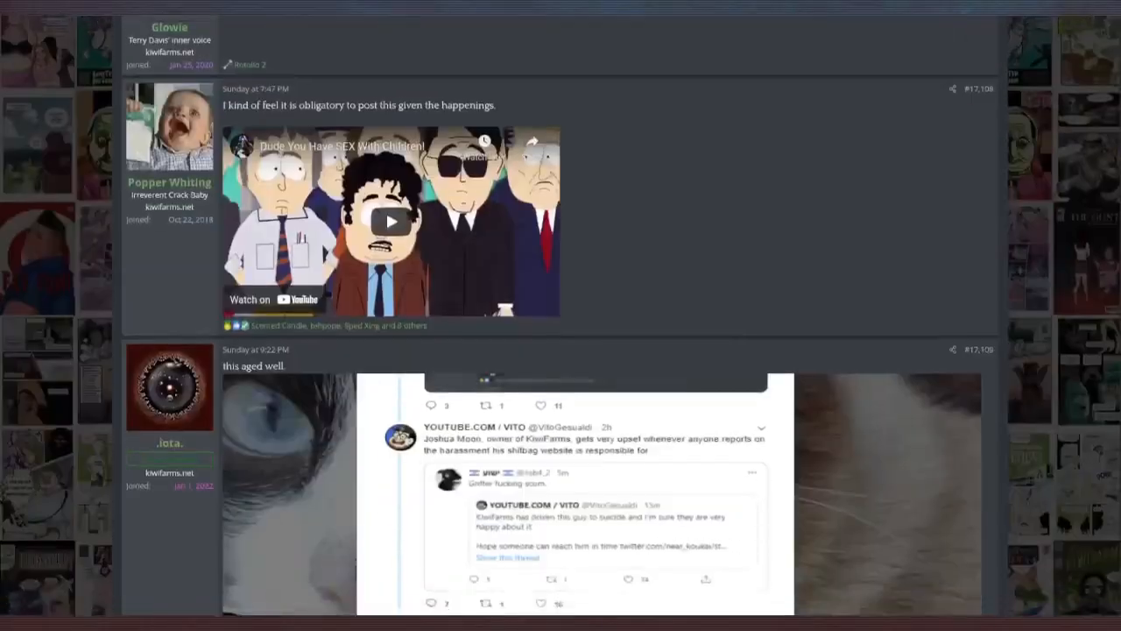
pyautogui.scroll(-3)
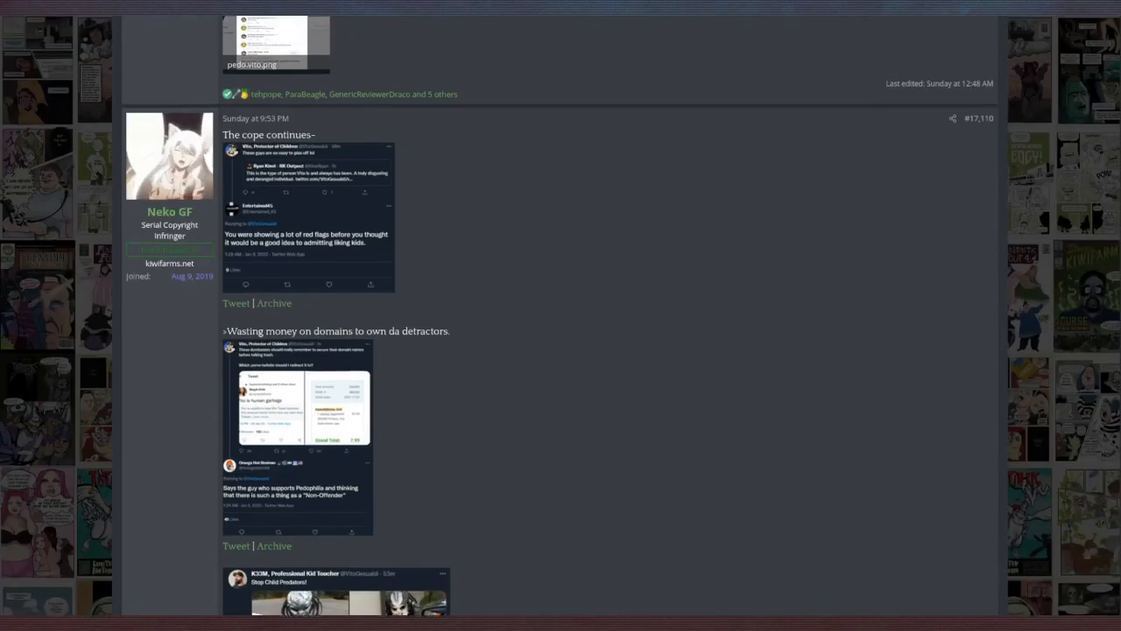
pyautogui.scroll(-3)
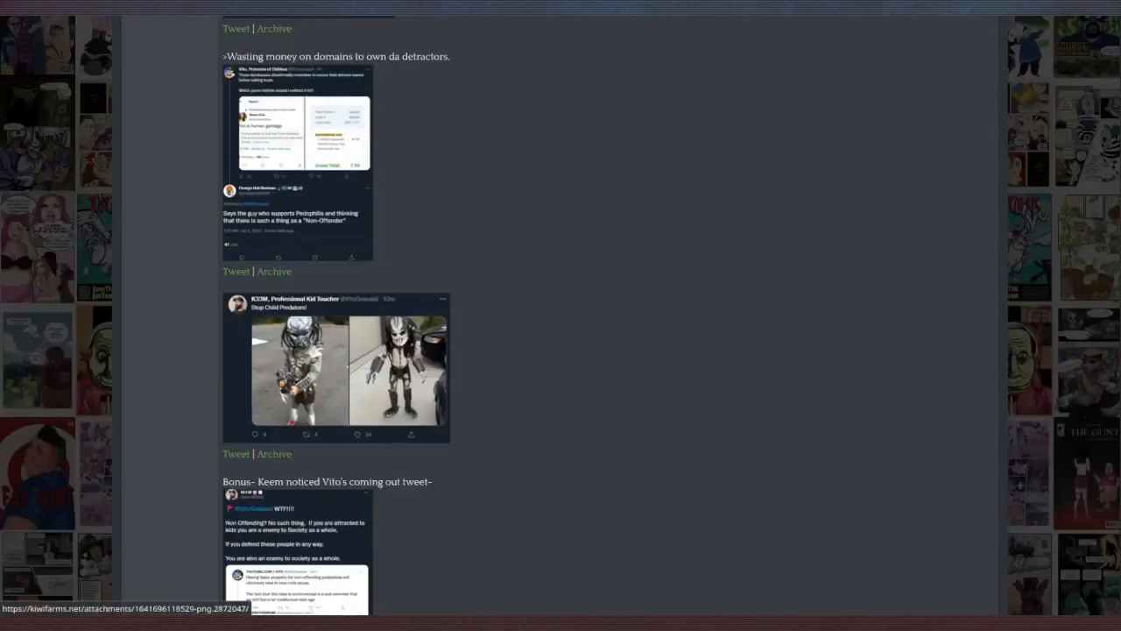
pyautogui.scroll(-3)
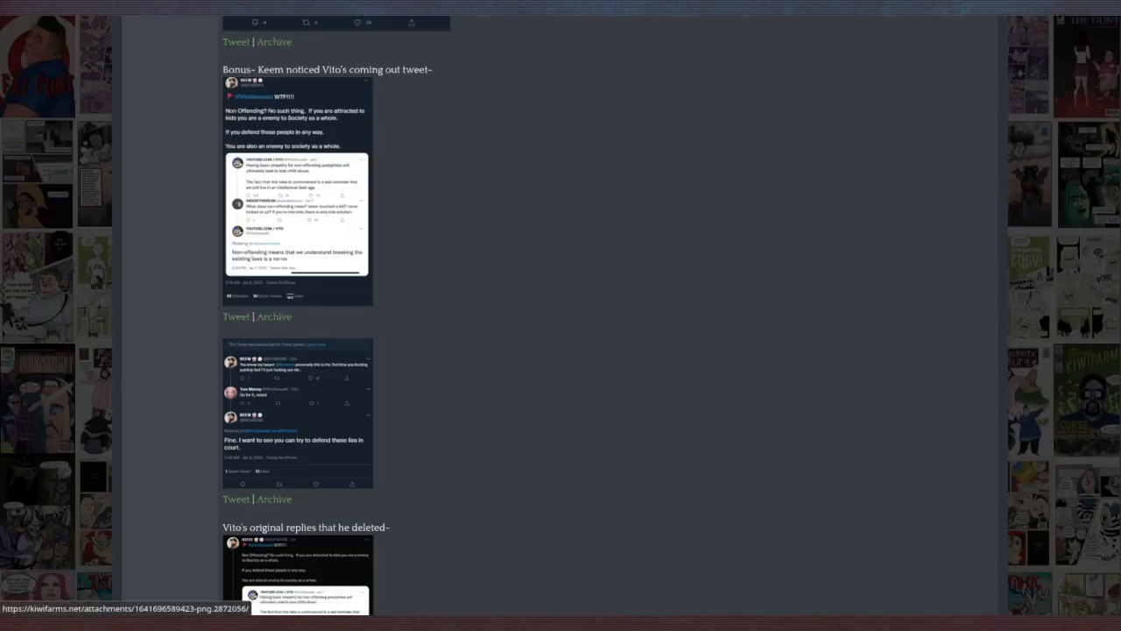
# Step: View the Keemstar 'coming out' tweet screenshot full-size, then settle on the reply with archived screencaps
pyautogui.click(296, 214)
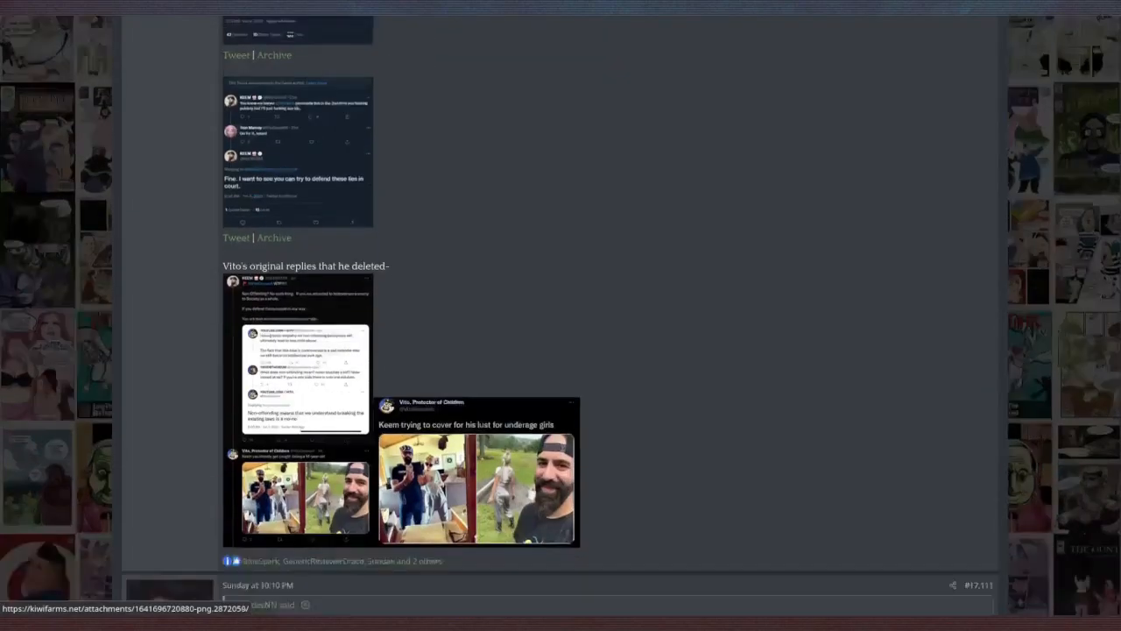
pyautogui.scroll(-3)
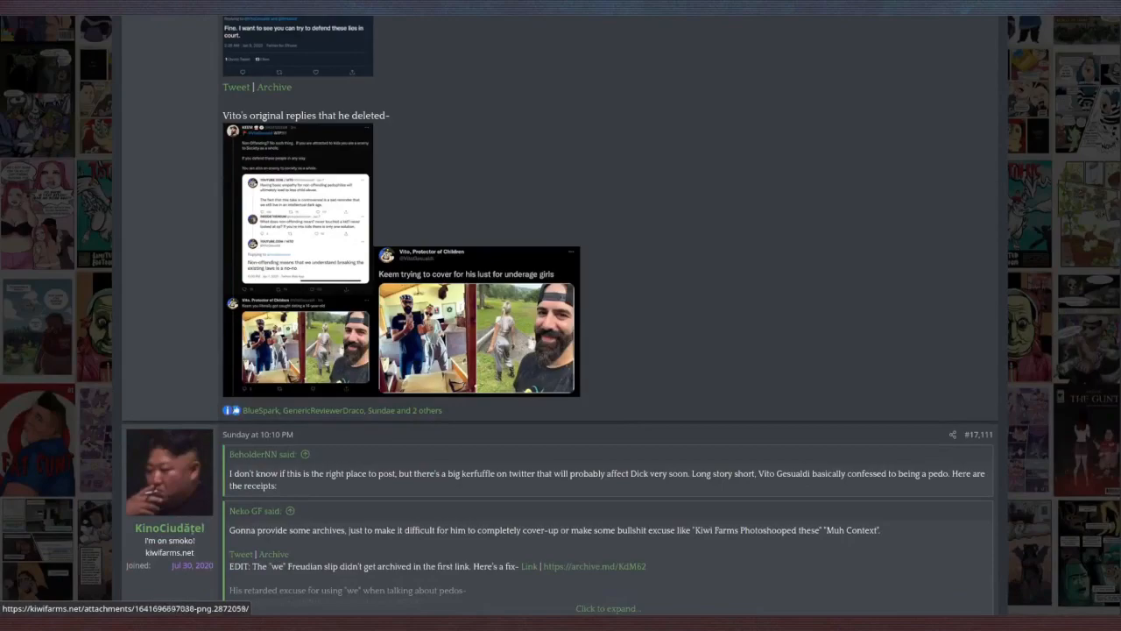
pyautogui.click(298, 207)
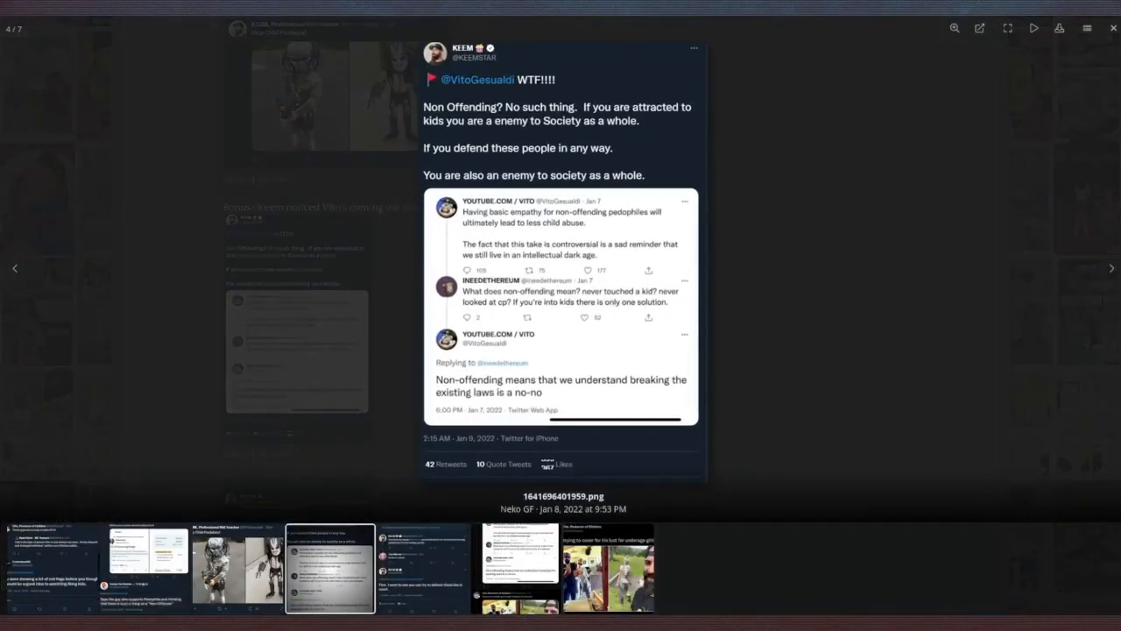
pyautogui.click(14, 268)
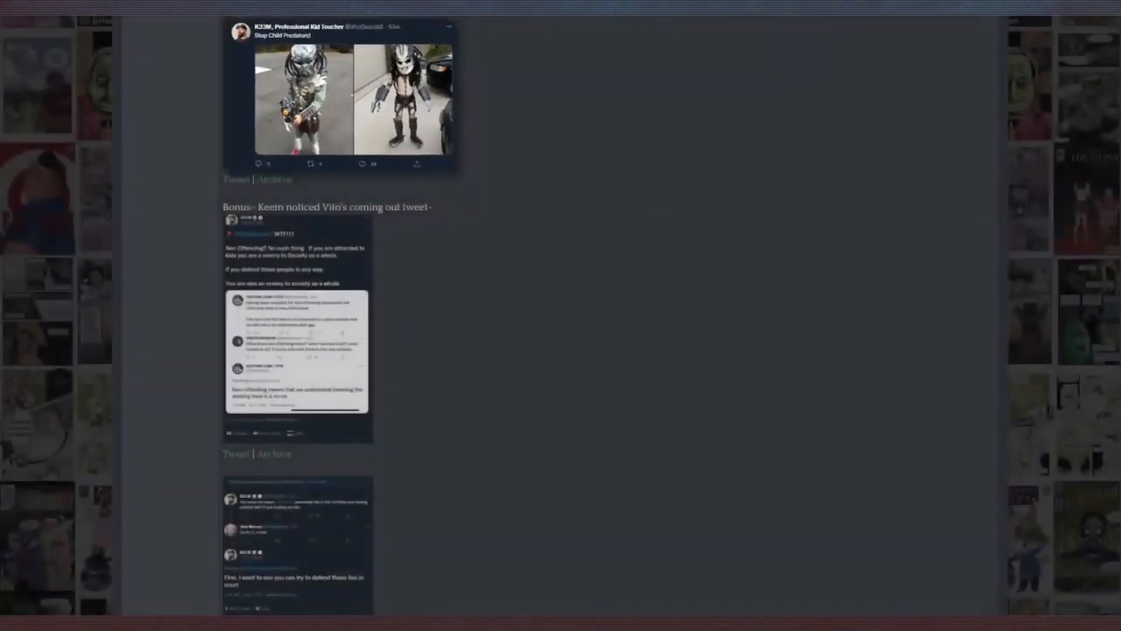
pyautogui.scroll(3)
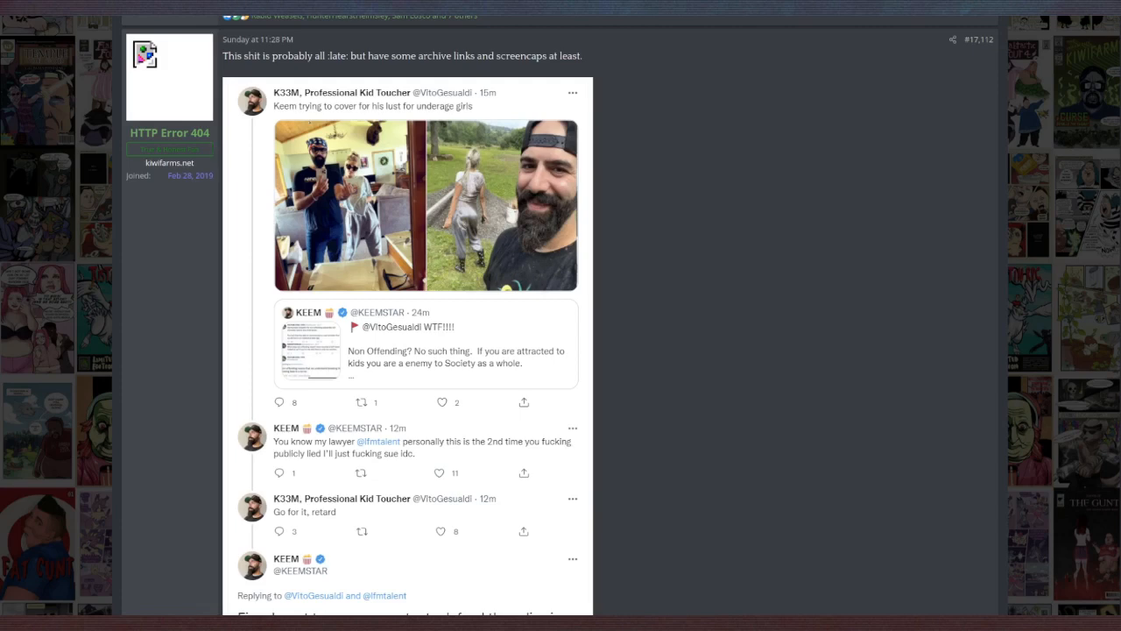
# Step: Read down through the screencapped tweet exchange to the replies about Vito nuking his Twitter
pyautogui.scroll(-3)
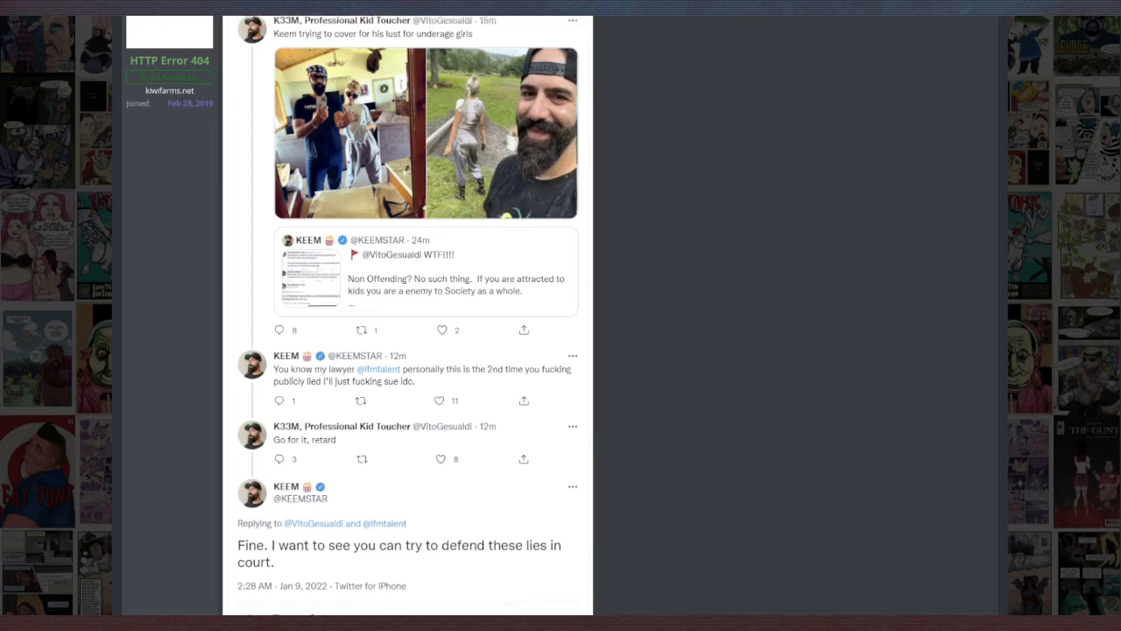
pyautogui.scroll(-3)
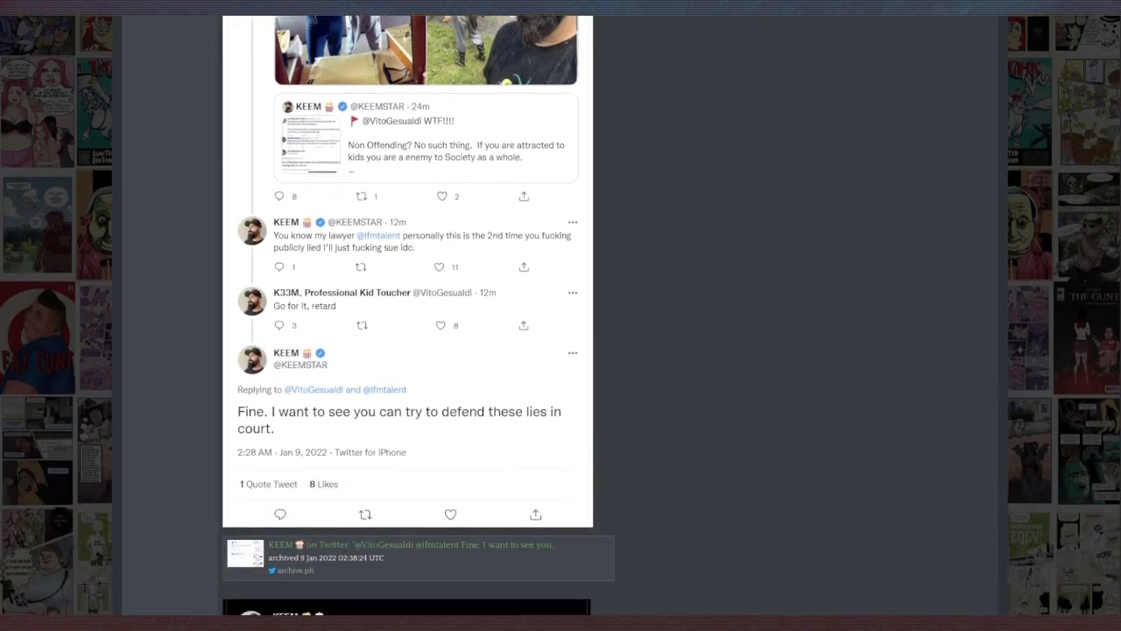
pyautogui.scroll(-3)
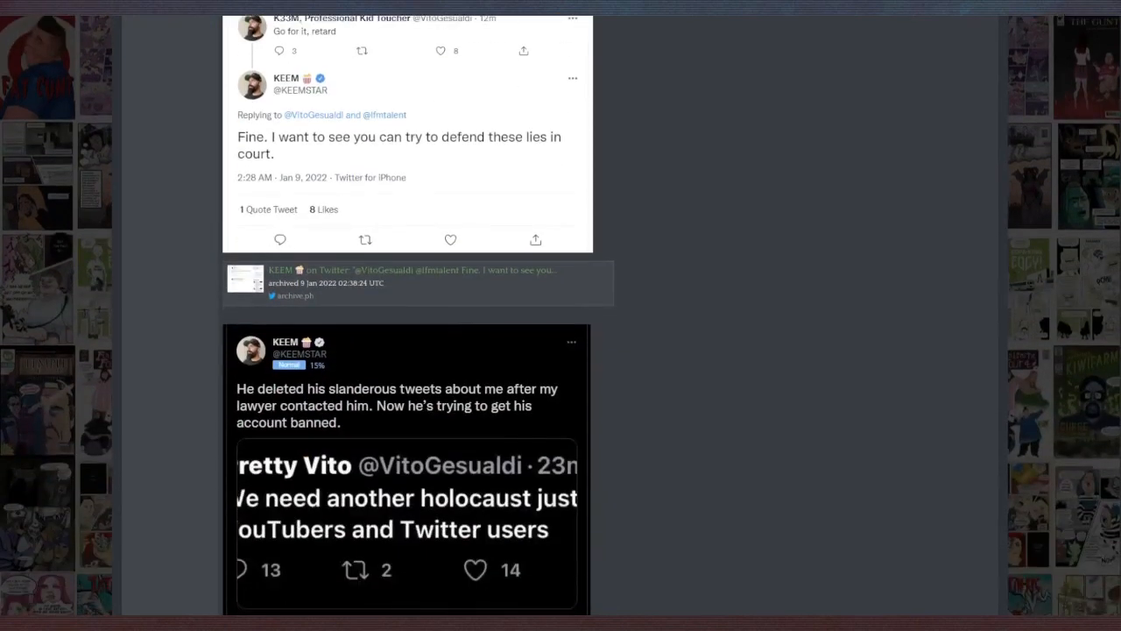
pyautogui.scroll(-3)
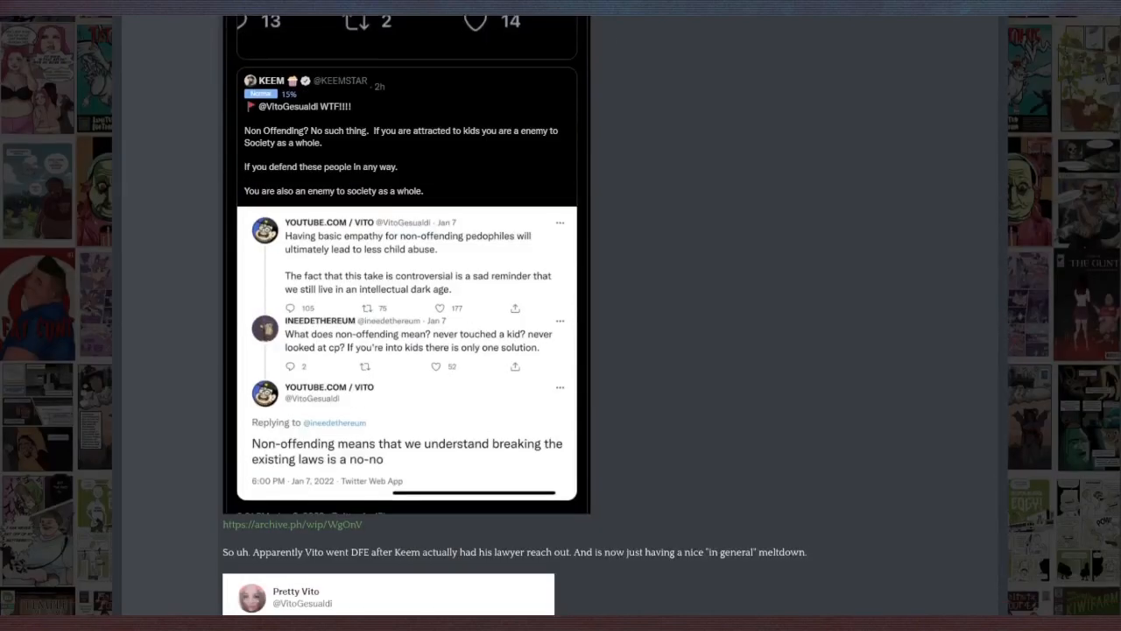
pyautogui.scroll(-3)
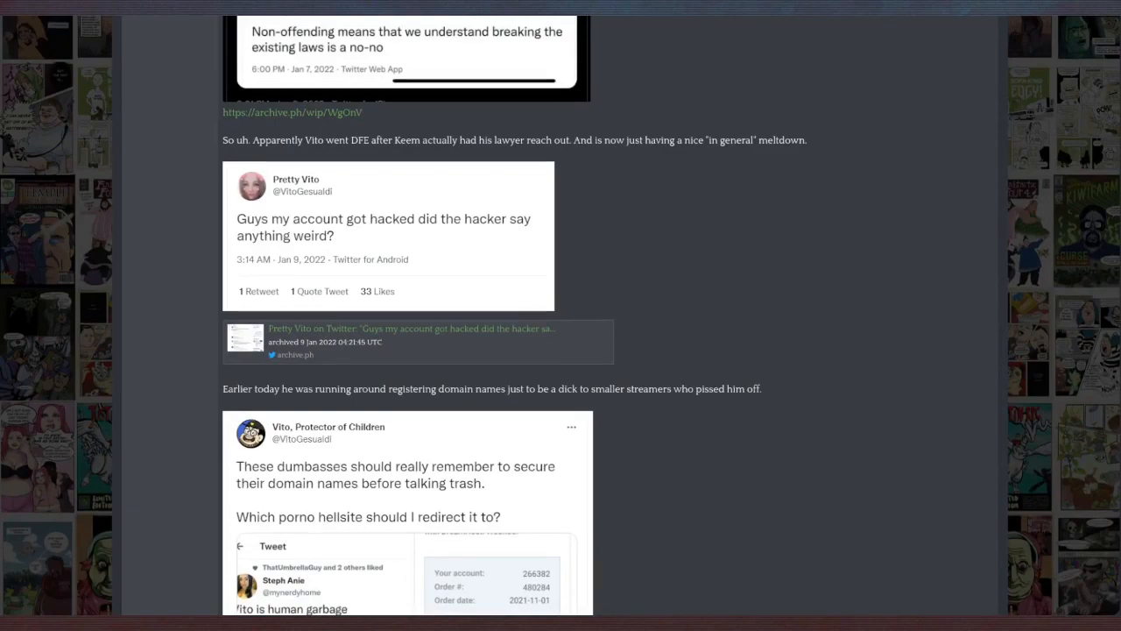
pyautogui.scroll(-3)
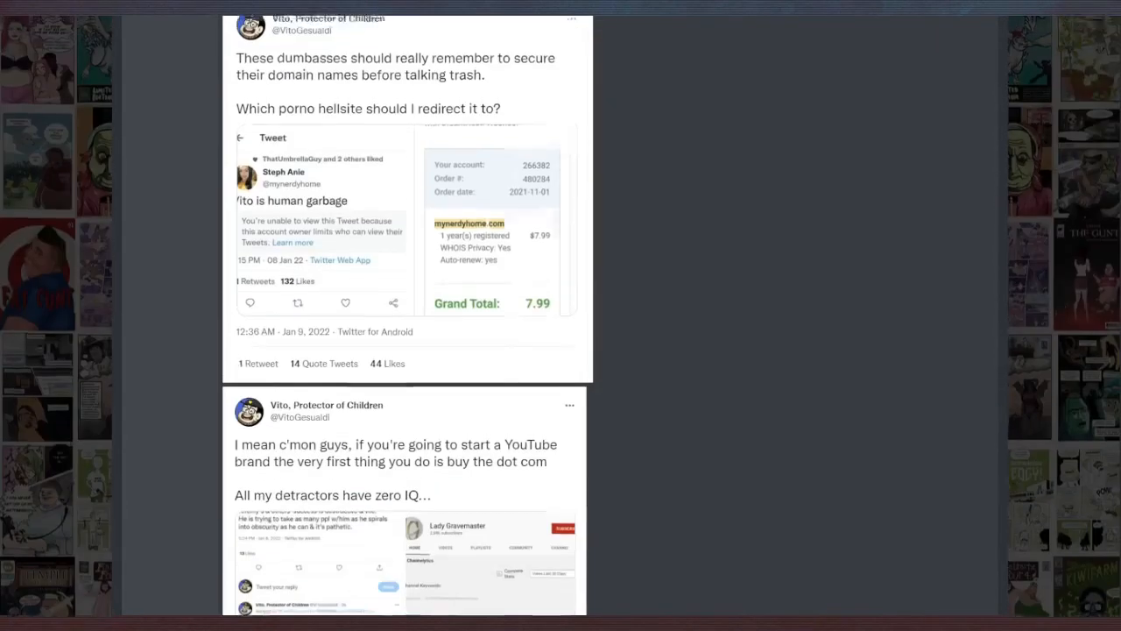
pyautogui.scroll(-3)
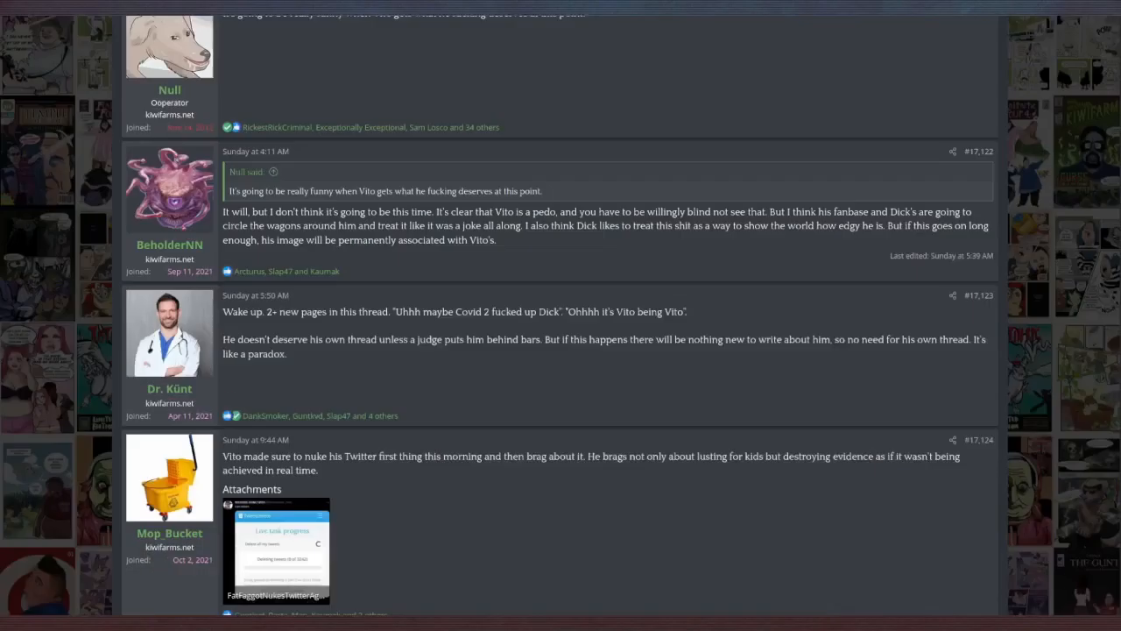
# Step: Continue down past the embedded tweets to the reply with the 'my wEAKNESS IS THAT I CARE TOO MUCH' audio clip
pyautogui.scroll(-3)
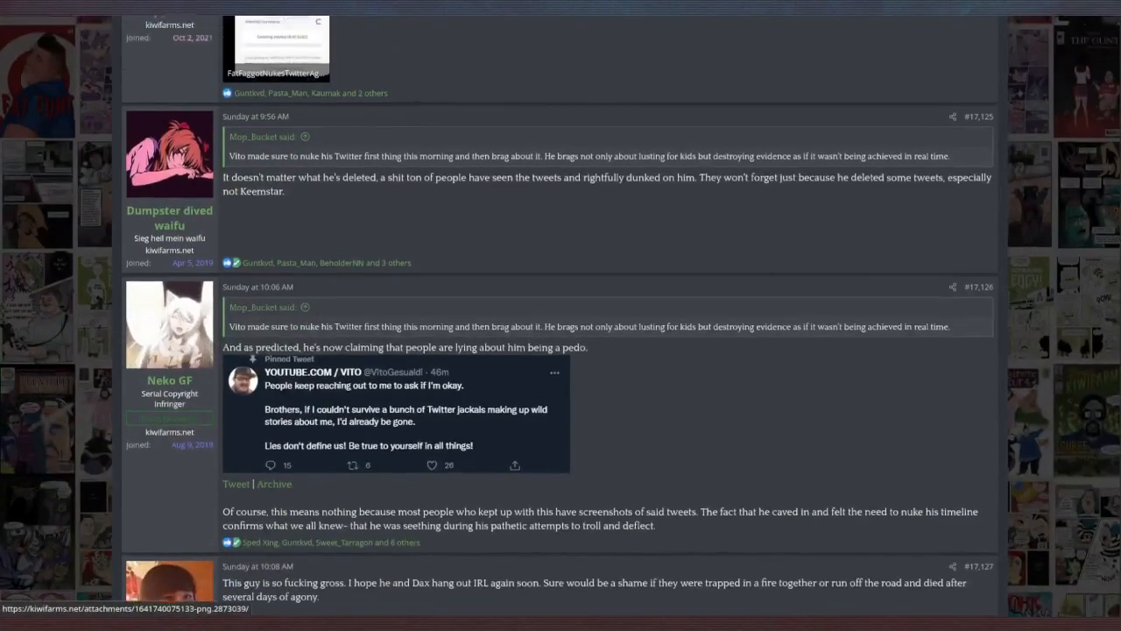
pyautogui.scroll(-3)
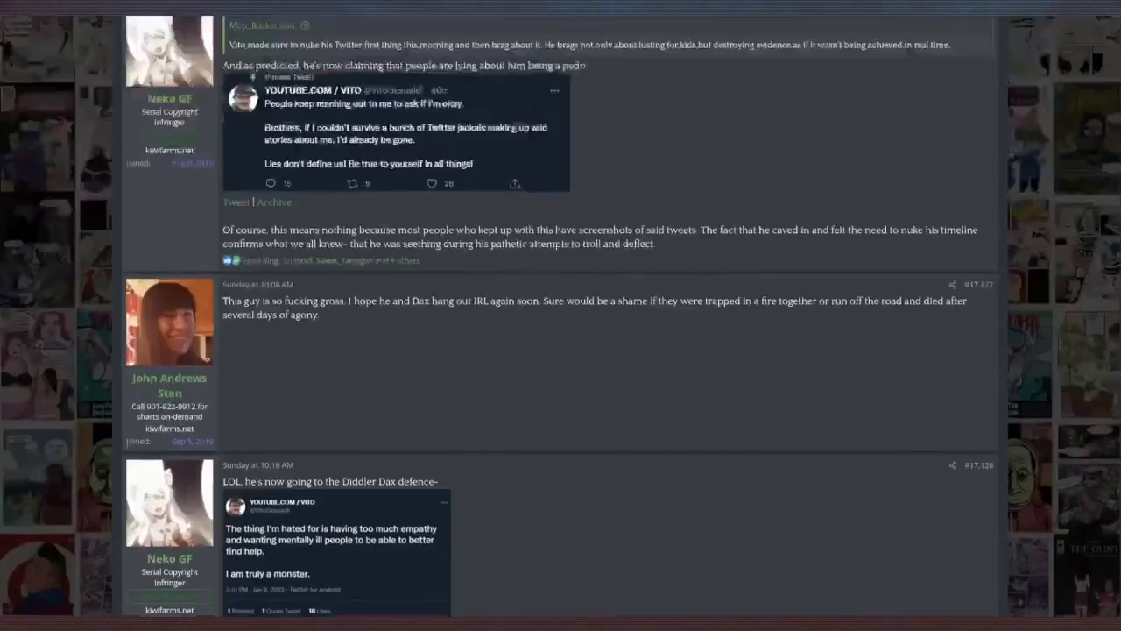
pyautogui.scroll(3)
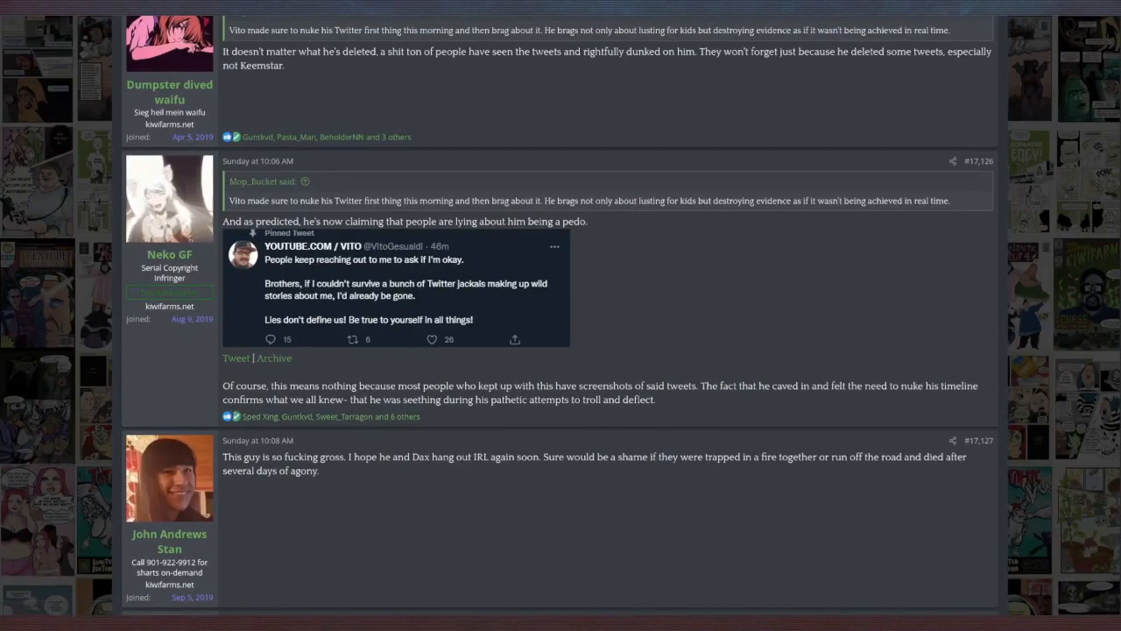
pyautogui.moveTo(168, 198)
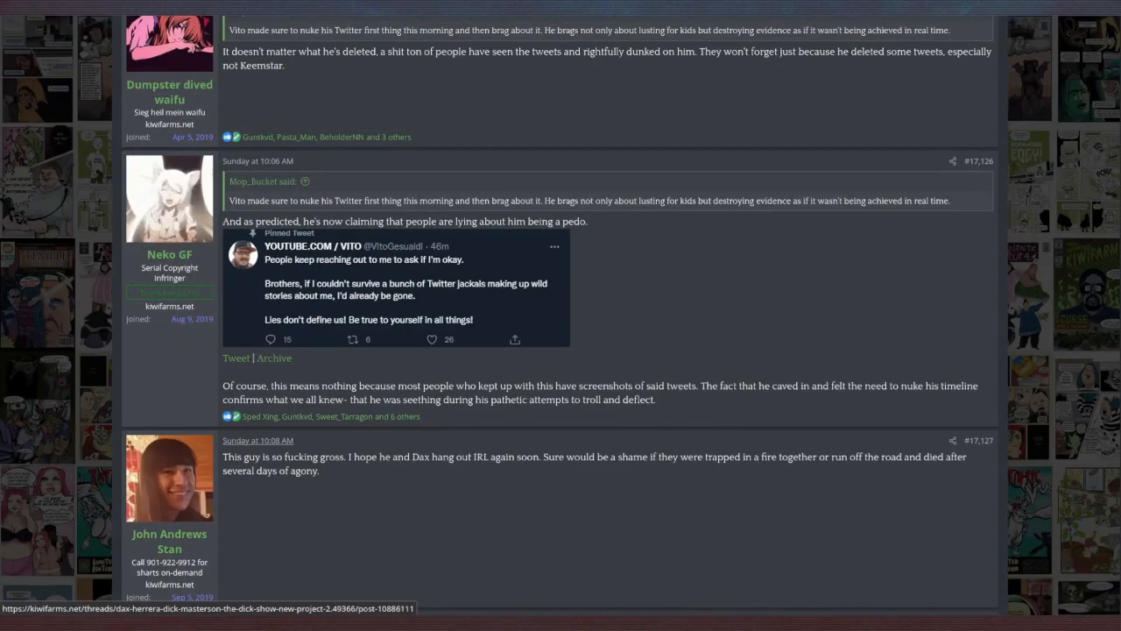
pyautogui.scroll(-3)
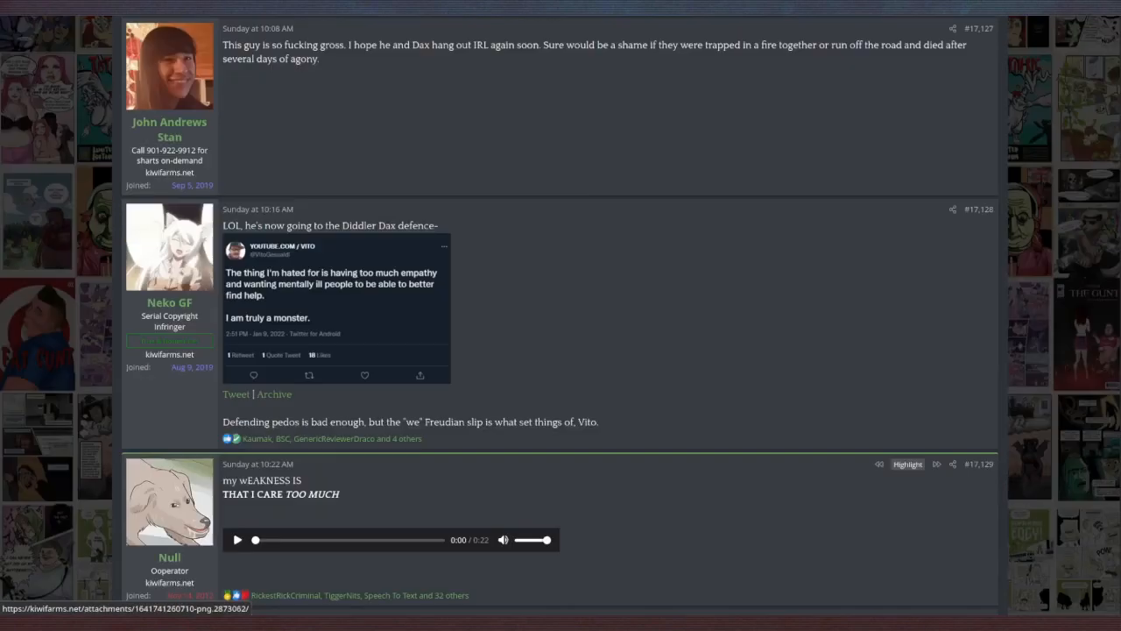
pyautogui.scroll(-3)
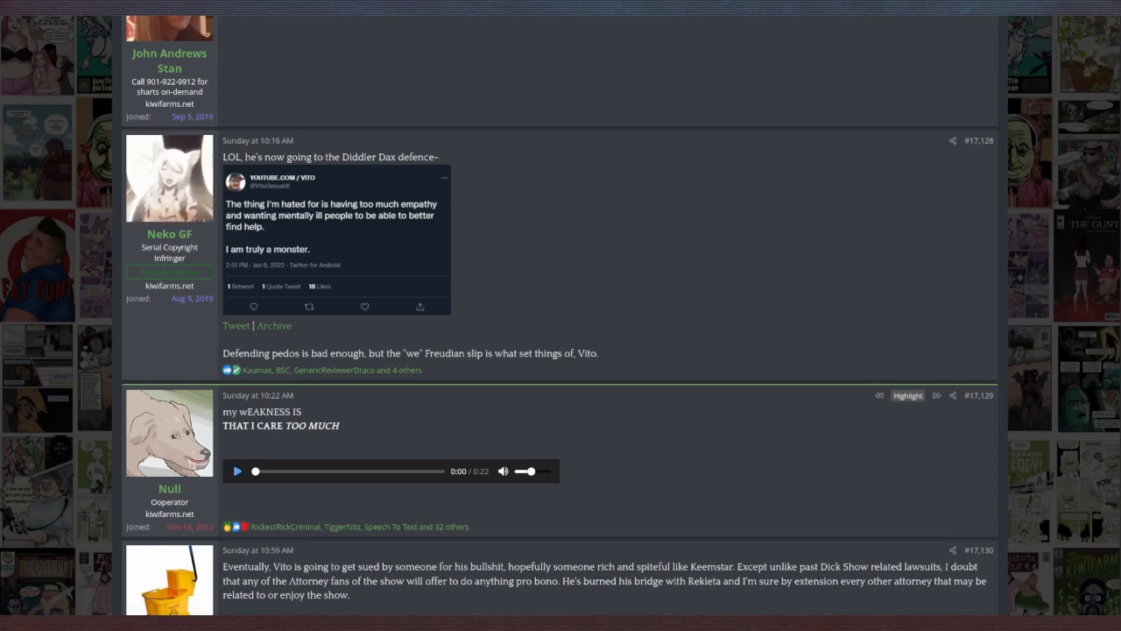
# Step: Play the audio clip, then go to the later thread page with the Courtroom Audio Streams post about Baked's jail sentence
pyautogui.click(236, 470)
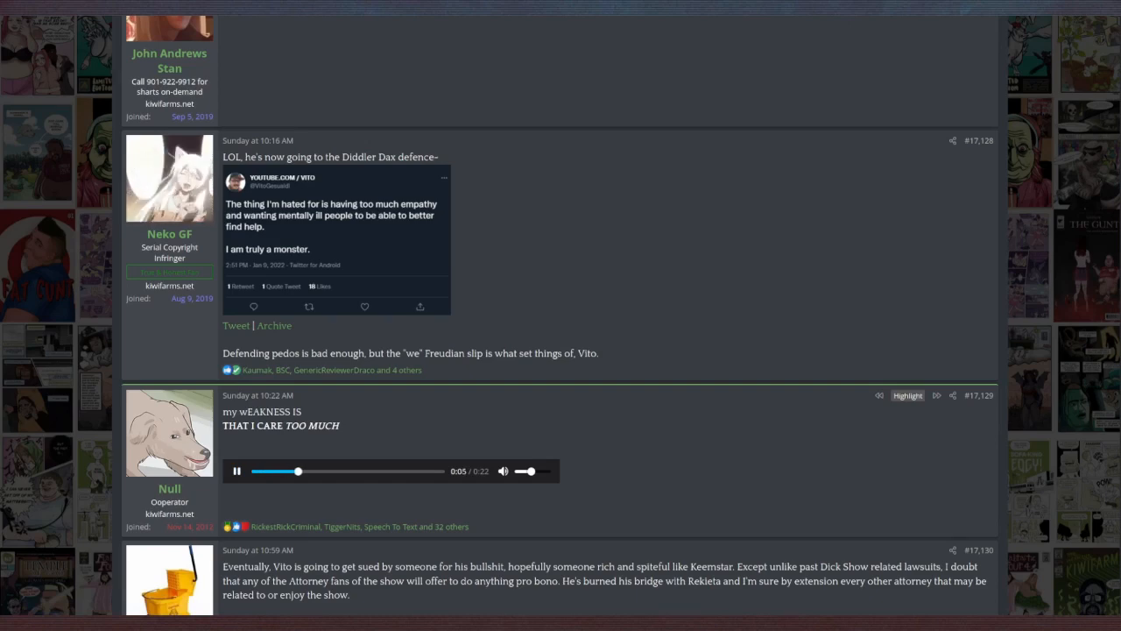
pyautogui.click(337, 237)
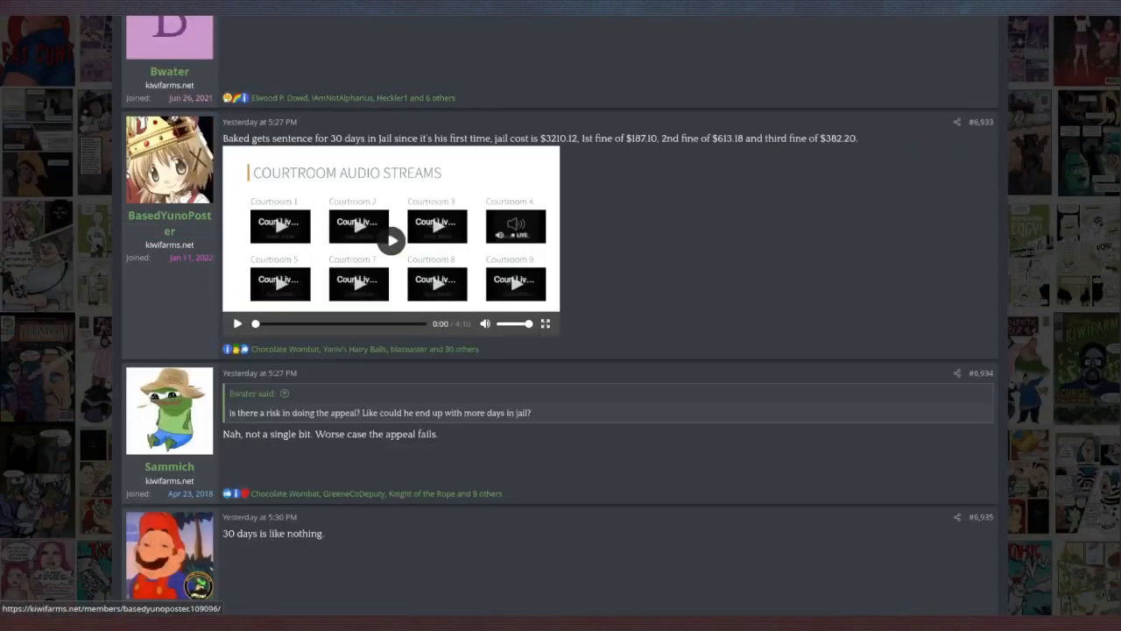
pyautogui.scroll(3)
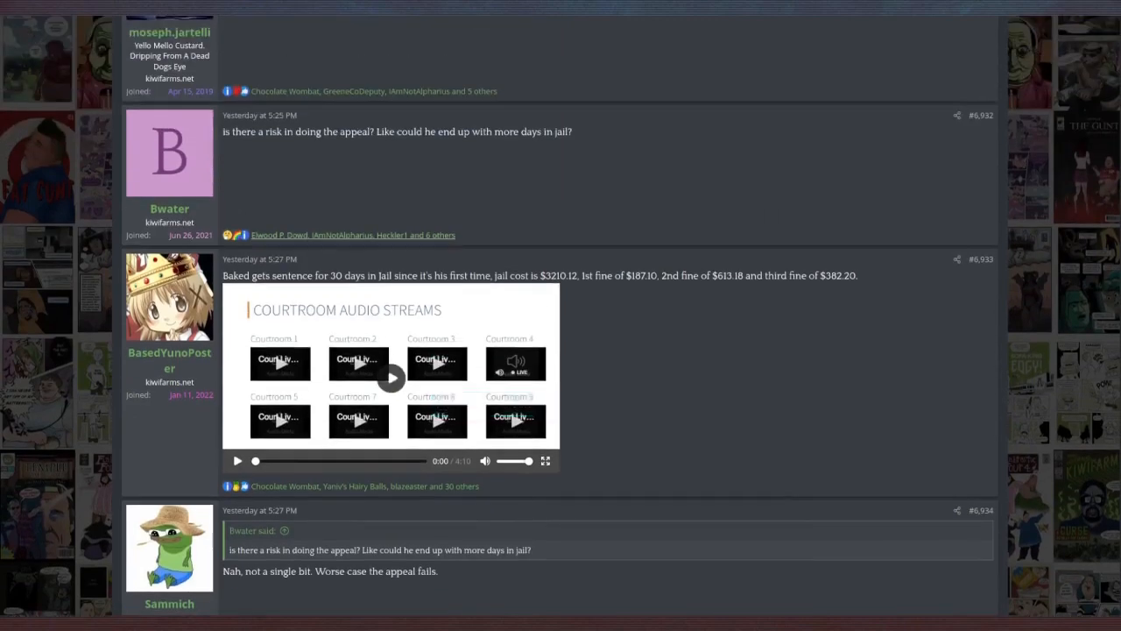